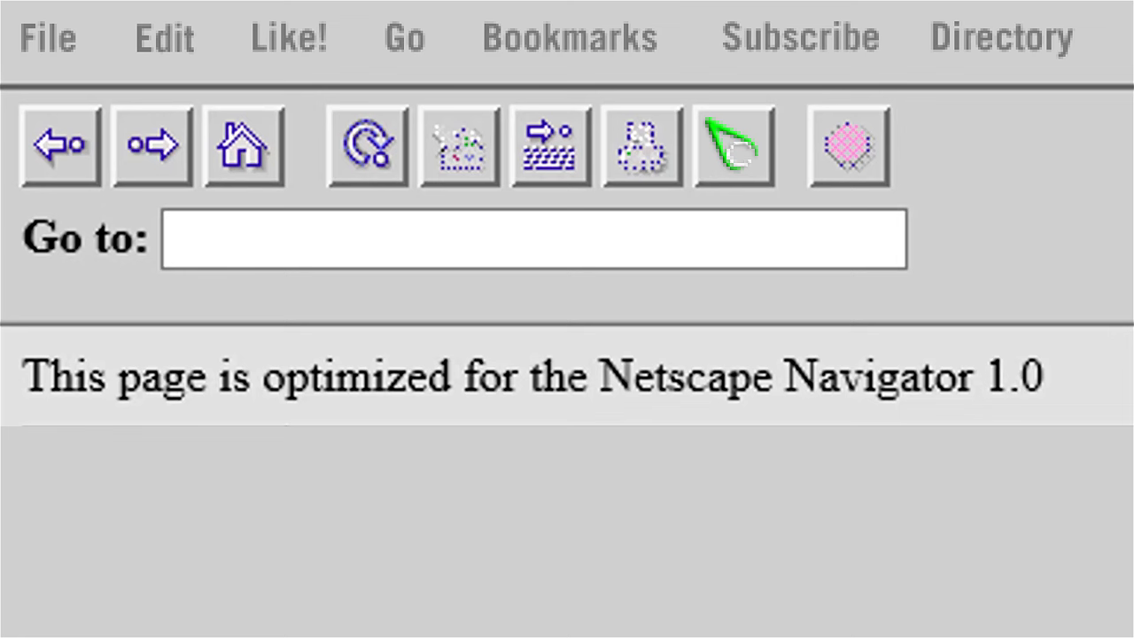
{"action": "left_click", "coordinate": [231, 239]}
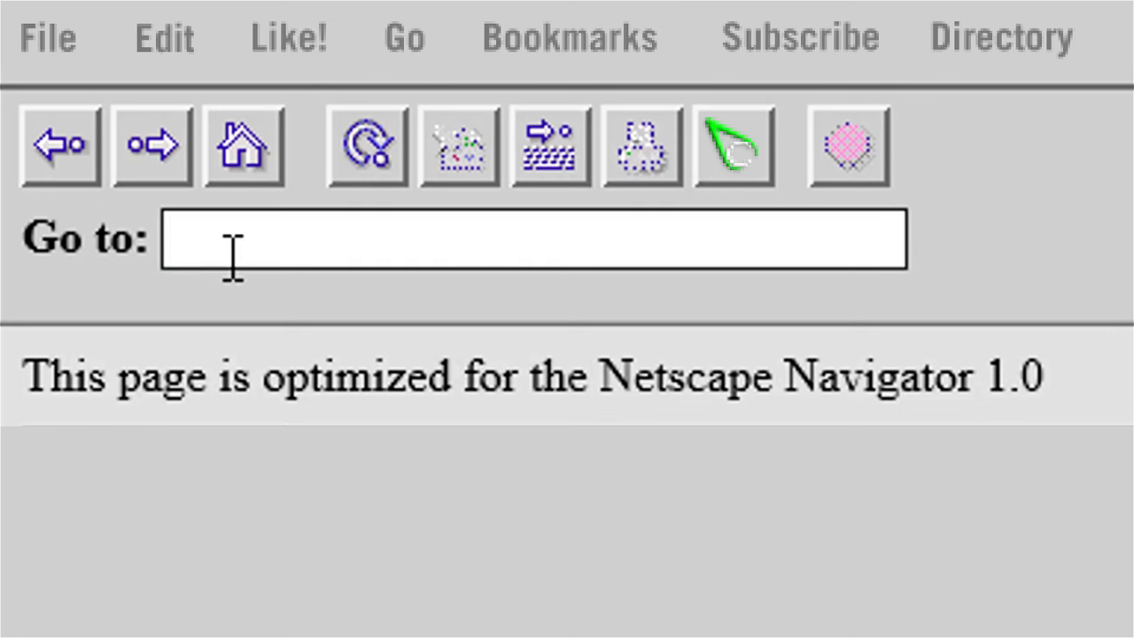
{"action": "type", "text": "www.practical"}
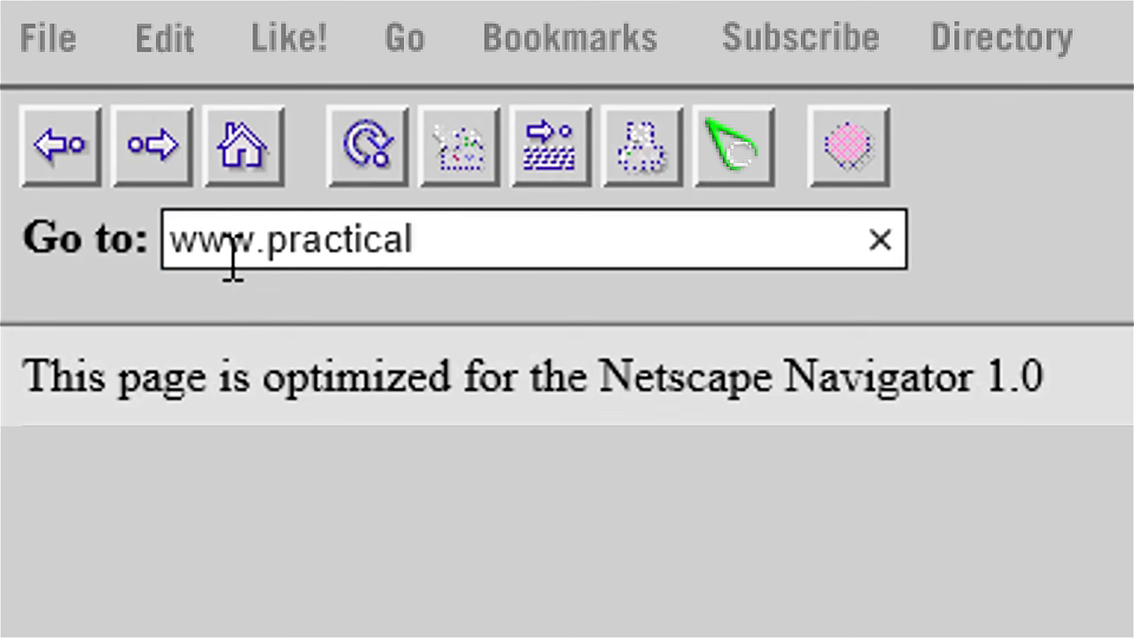
{"action": "type", "text": "machinist.co"}
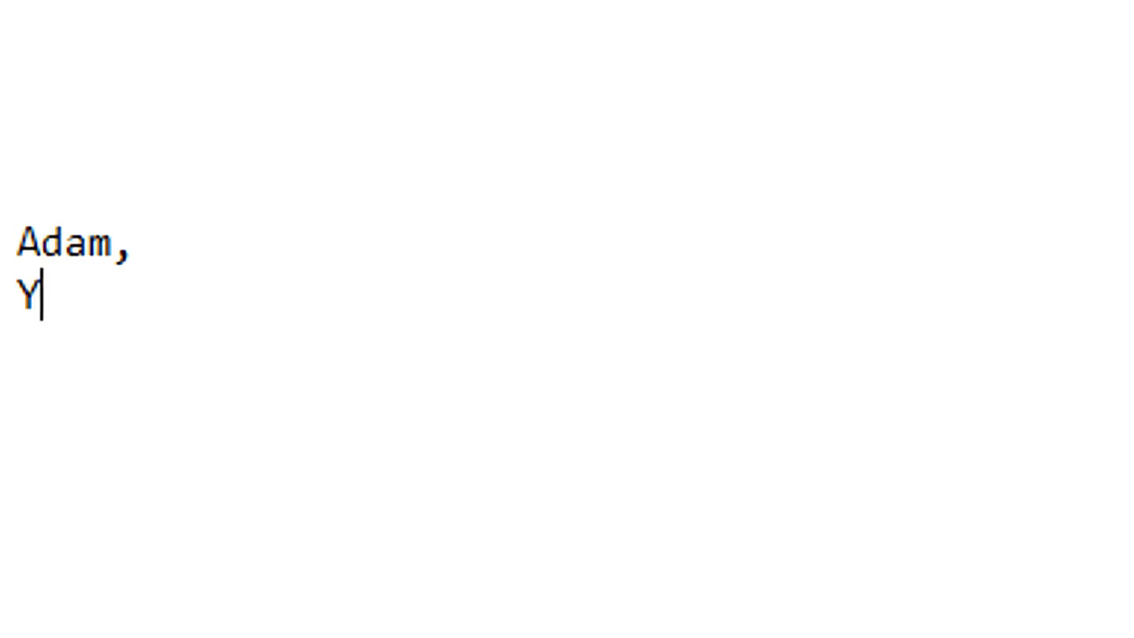
Write the note to Adam suggesting a youtube channel, maybe turning a sprocket off a shaft
{"action": "type", "text": "ou should totally start a youtube channel."}
{"action": "type", "text": "Maybe tu"}
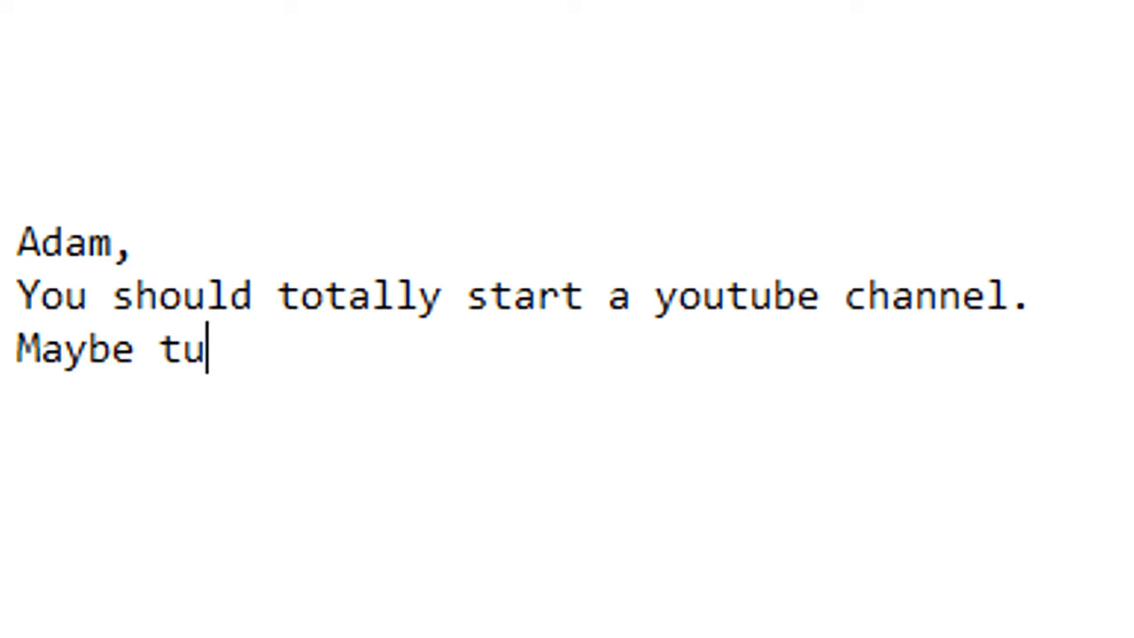
{"action": "type", "text": "rning a sprocket off a shaft?"}
{"action": "type", "text": "-This"}
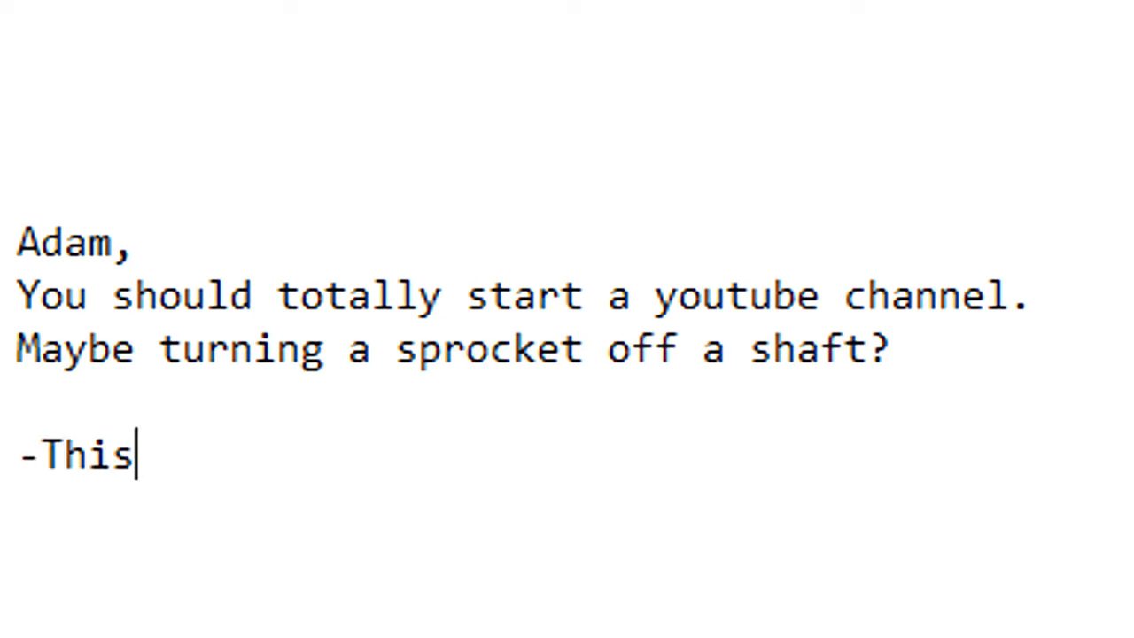
{"action": "key", "text": "Backspace"}
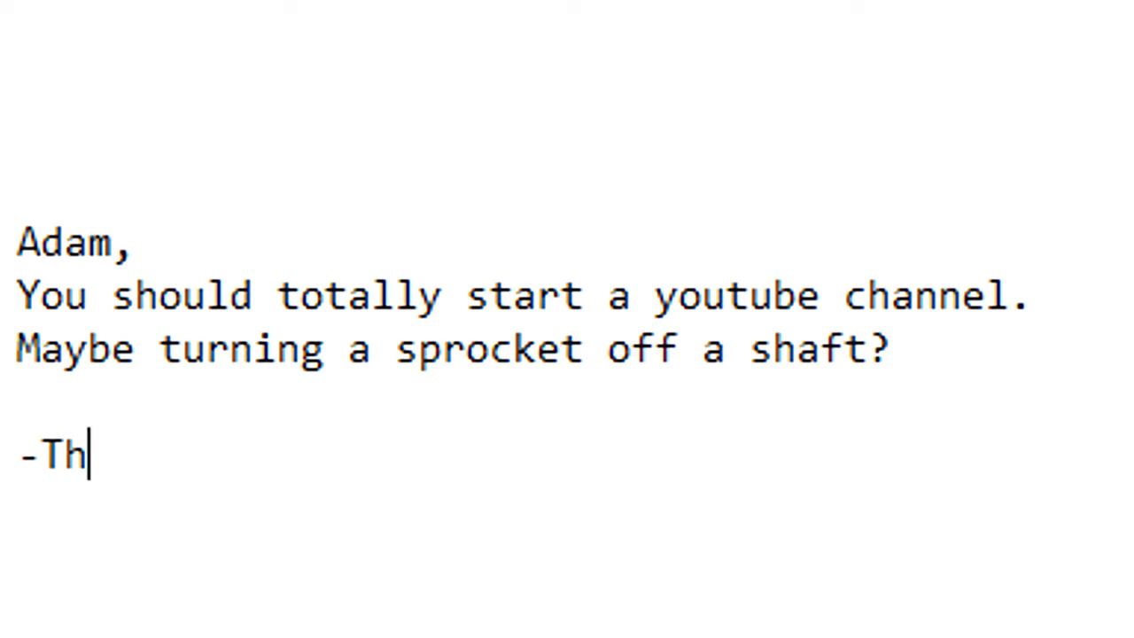